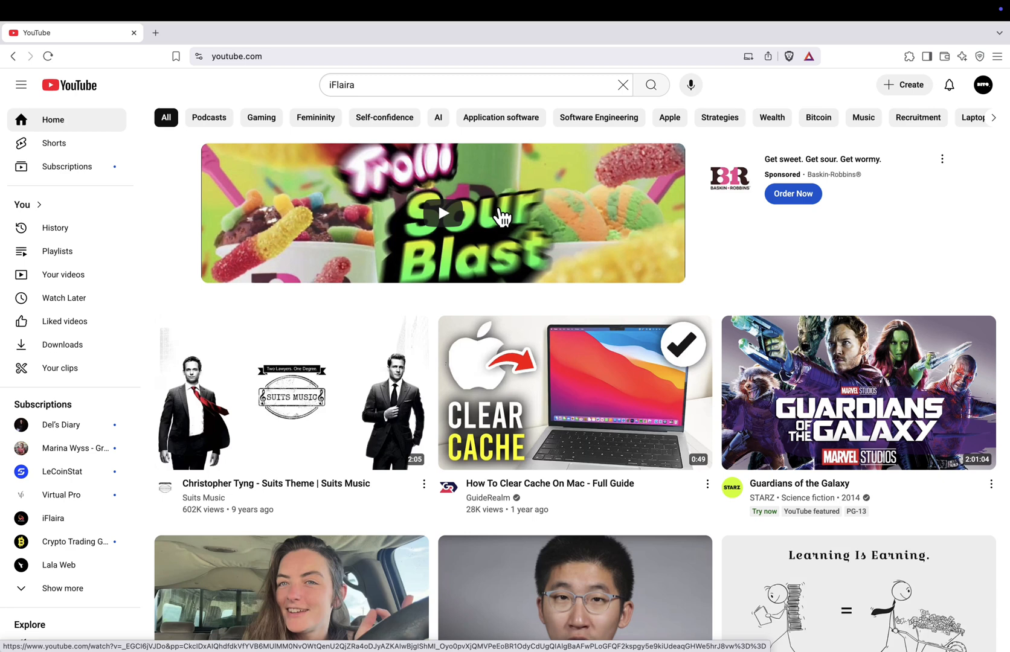
mouse_move(480, 158)
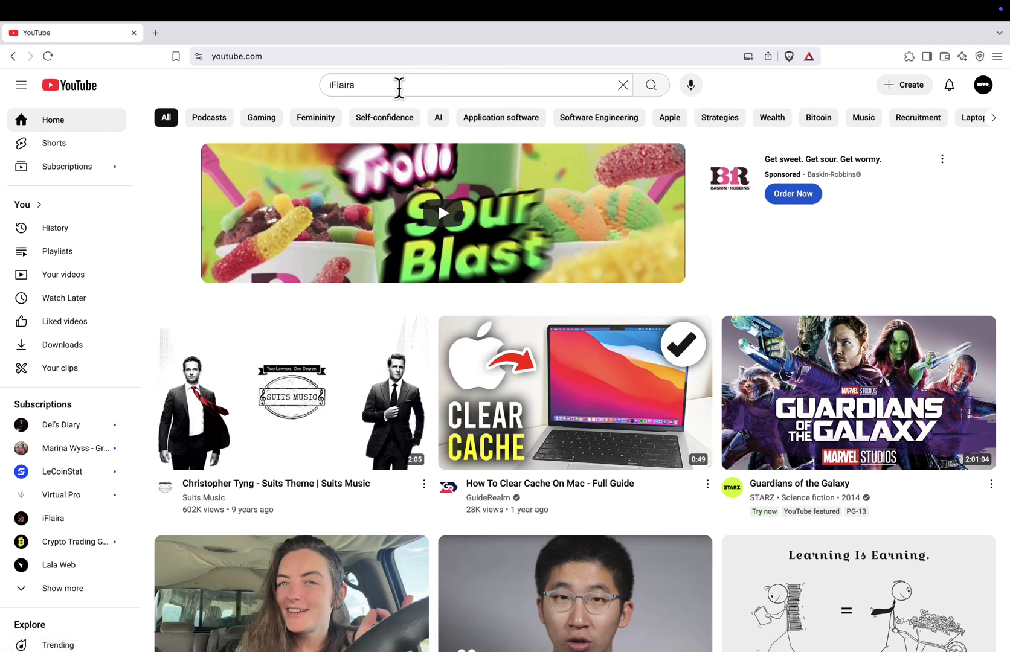
- Run the YouTube search for 'iFlaira' from the search box
click(651, 84)
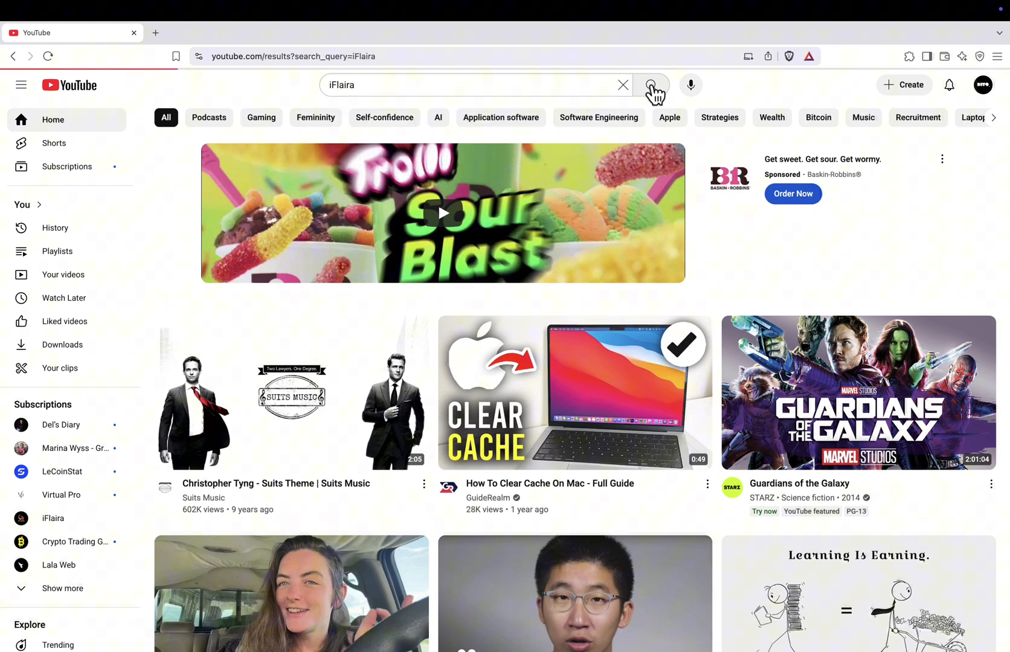
click(651, 85)
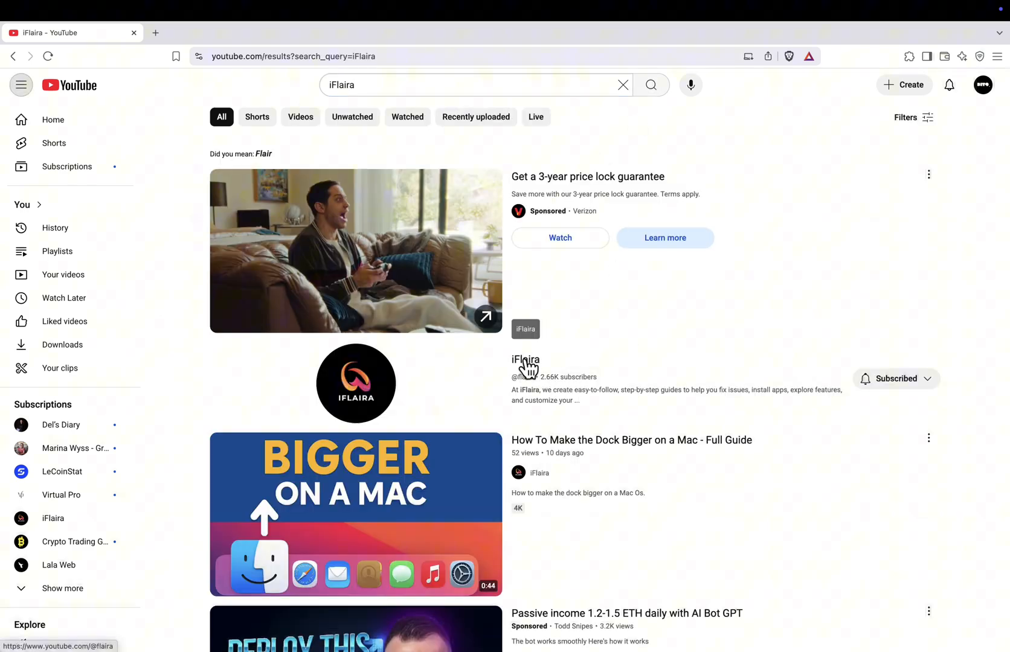
- Open the iFlaira channel from the search results
click(525, 359)
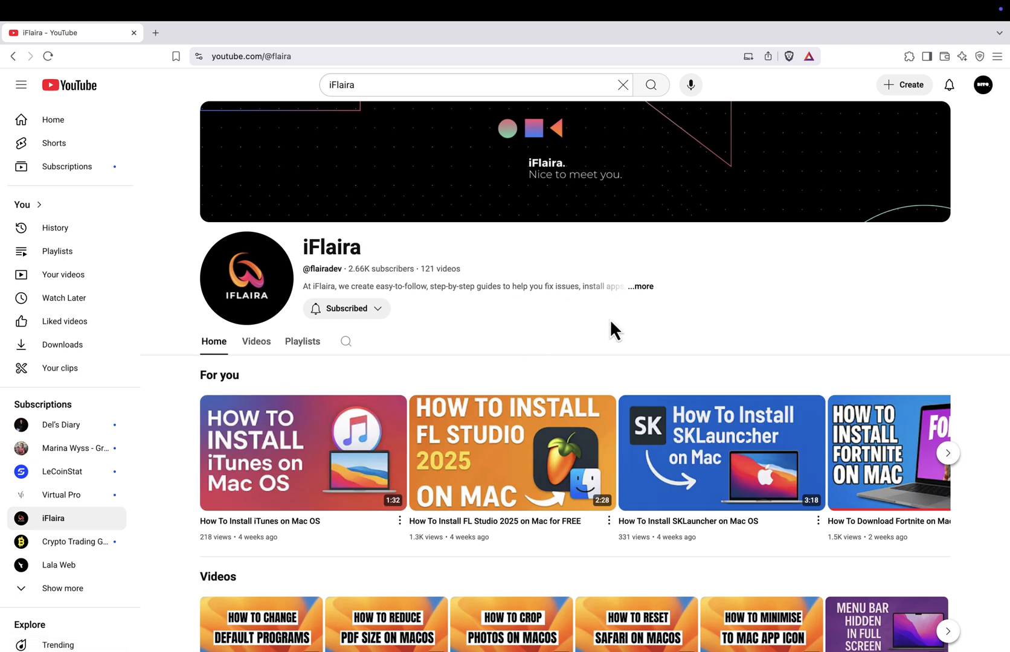
mouse_move(570, 271)
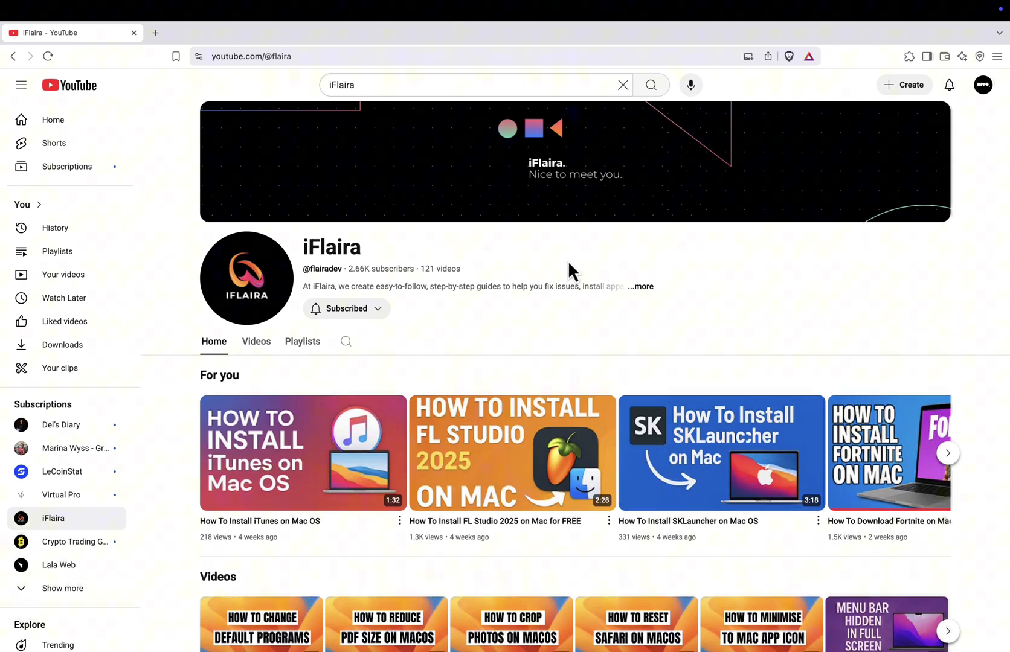
- Expand the iFlaira channel description with '...more' to show the About dialog
click(640, 286)
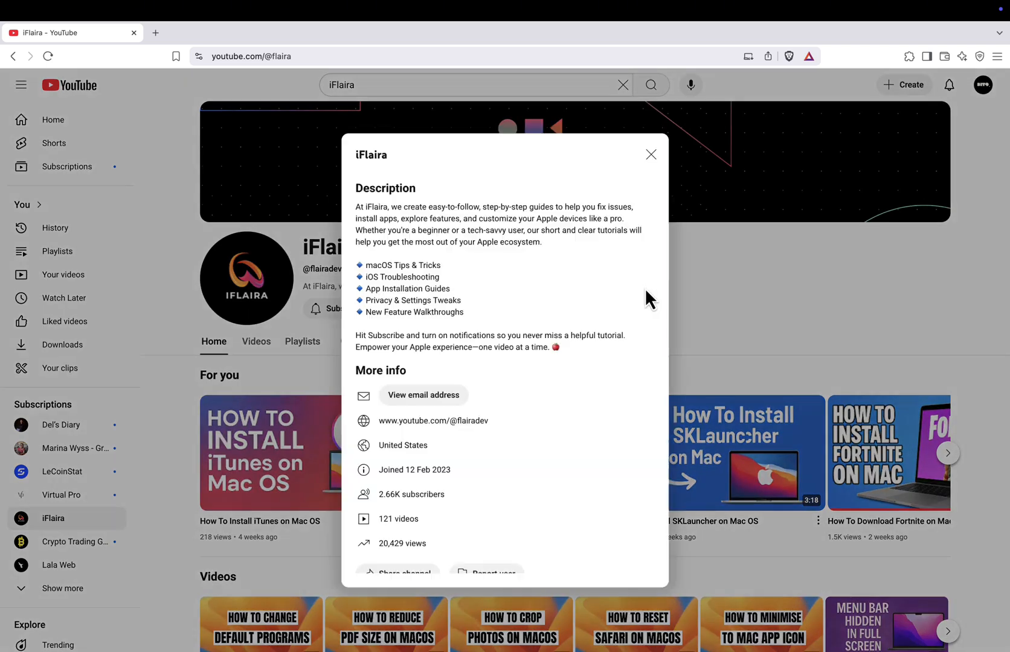
mouse_move(633, 476)
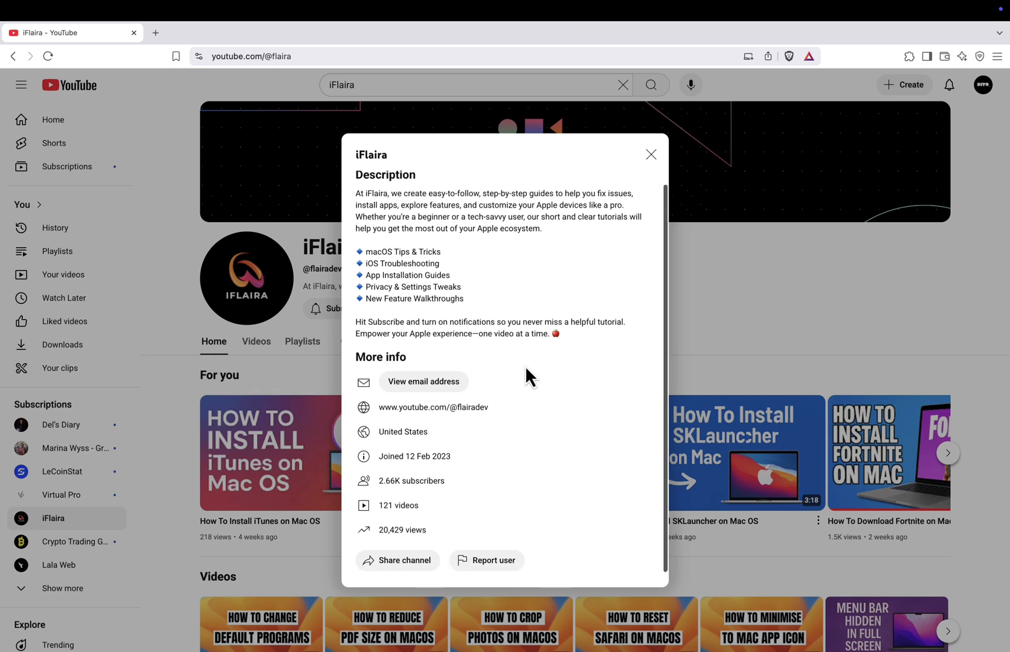
mouse_move(455, 324)
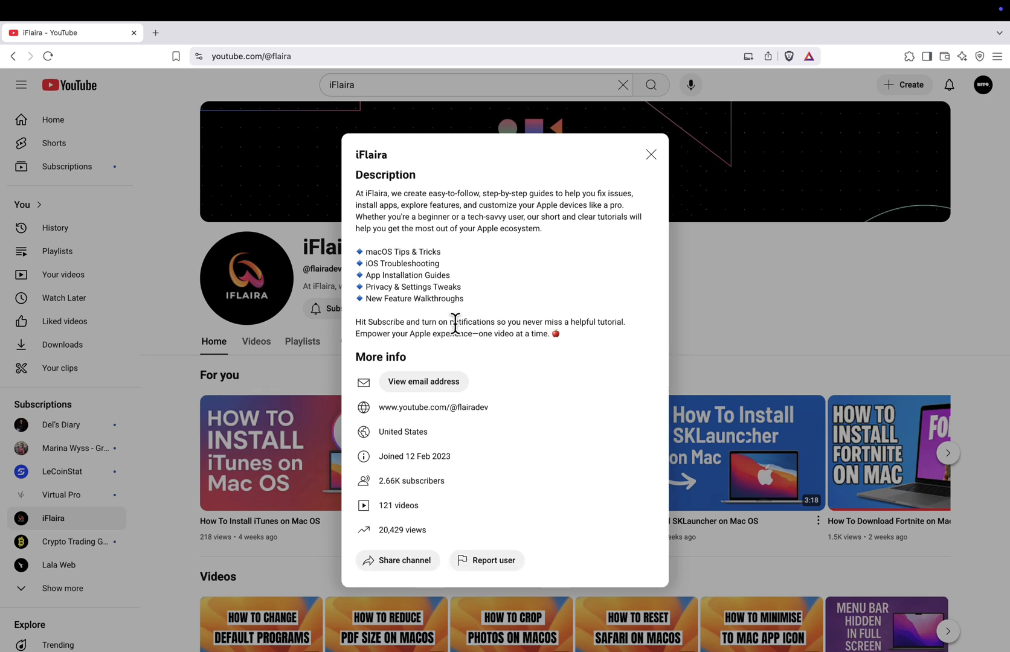
mouse_move(443, 366)
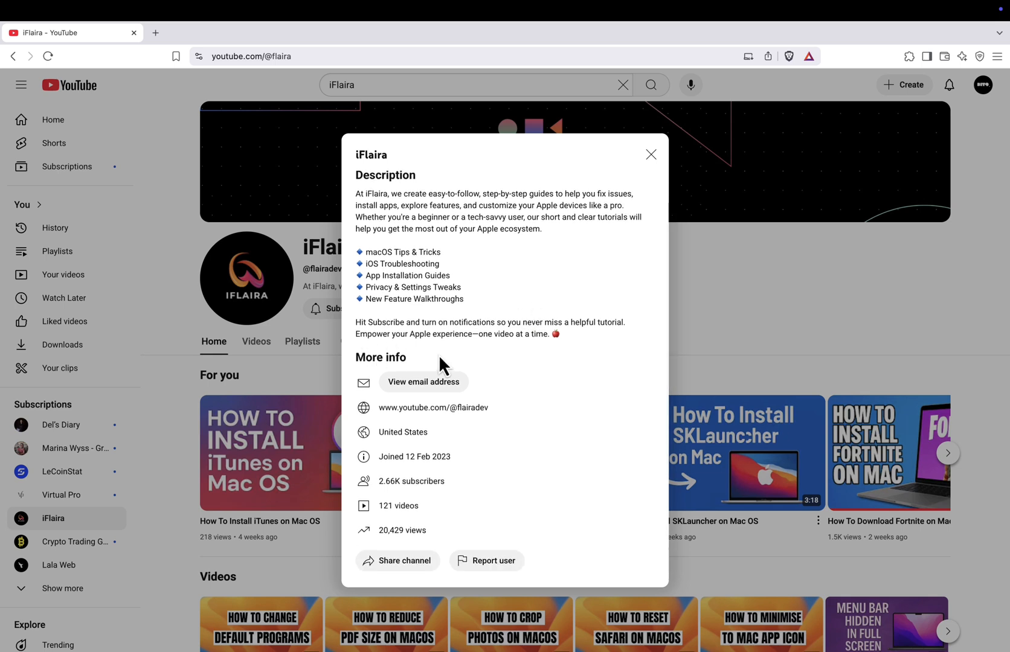
mouse_move(609, 377)
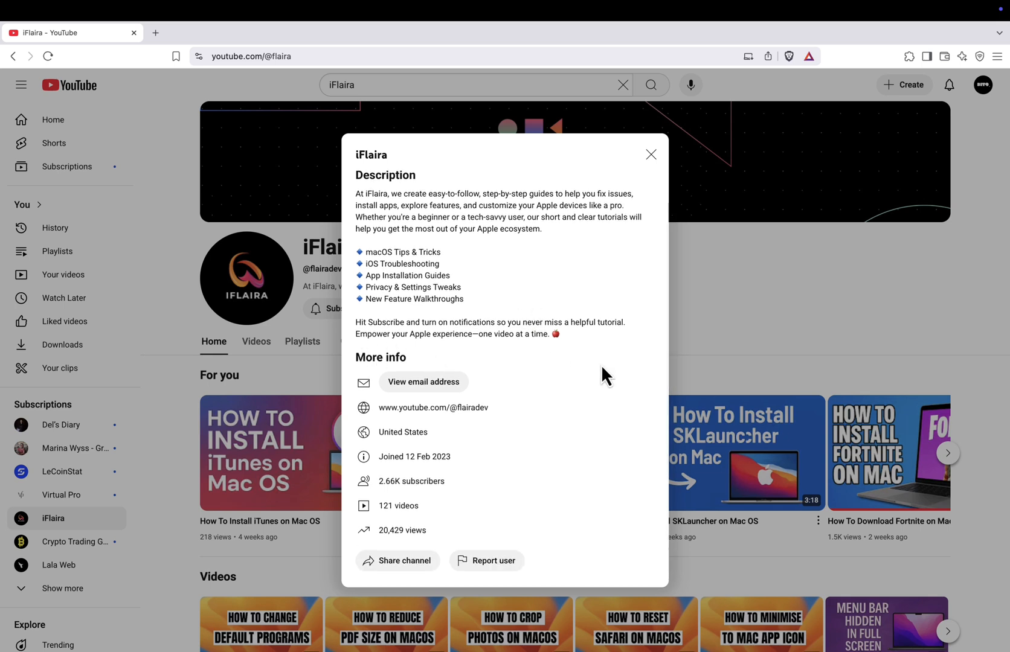
mouse_move(599, 372)
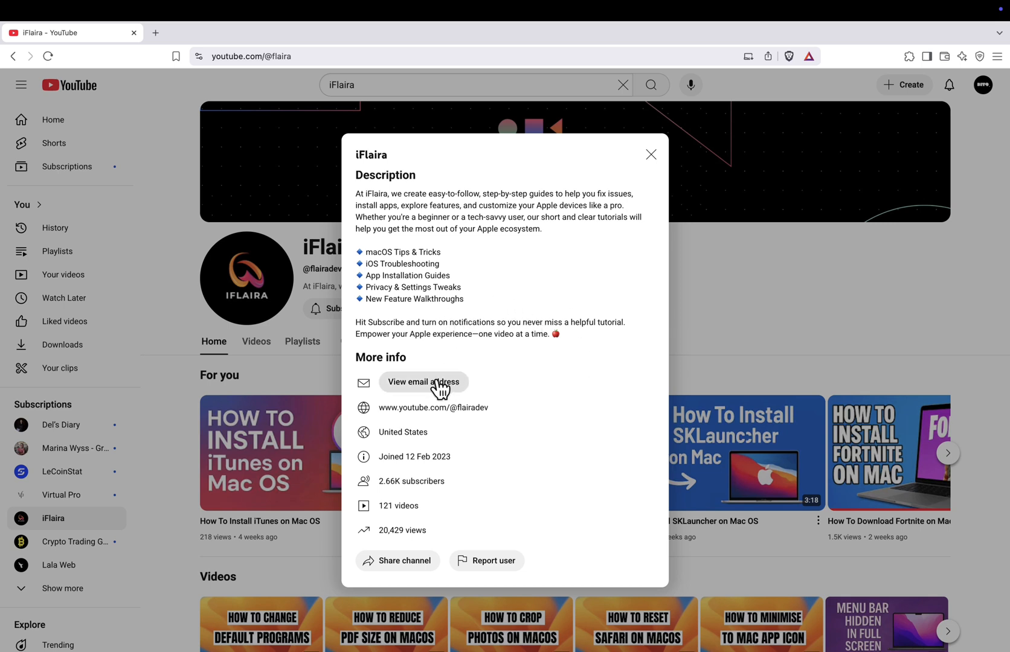
- Request iFlaira's business email and pass the motorcycle reCAPTCHA to reveal it
click(423, 381)
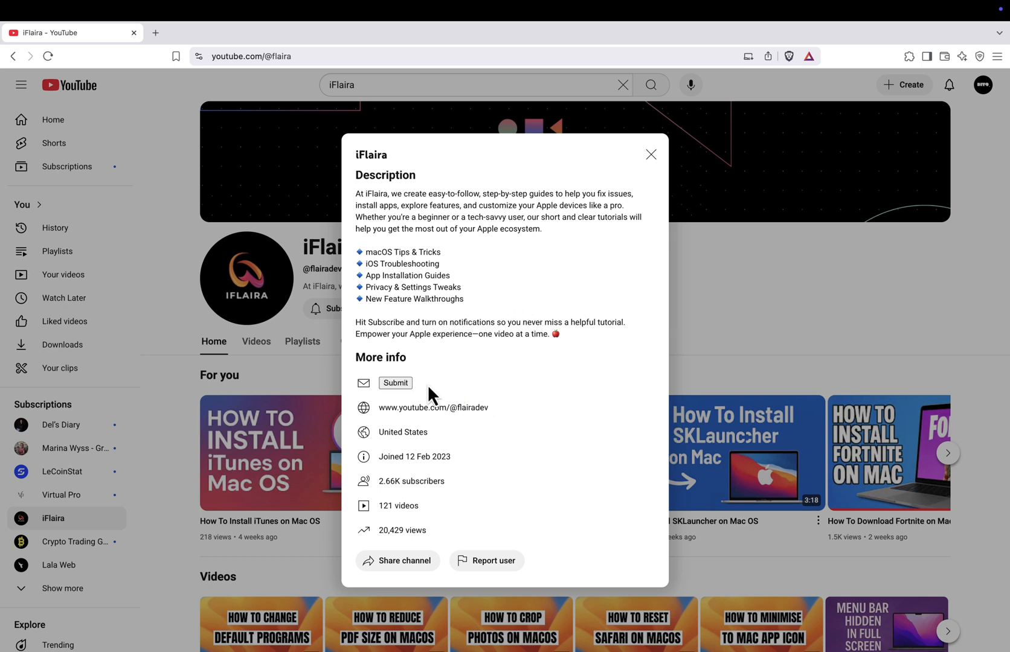
click(395, 382)
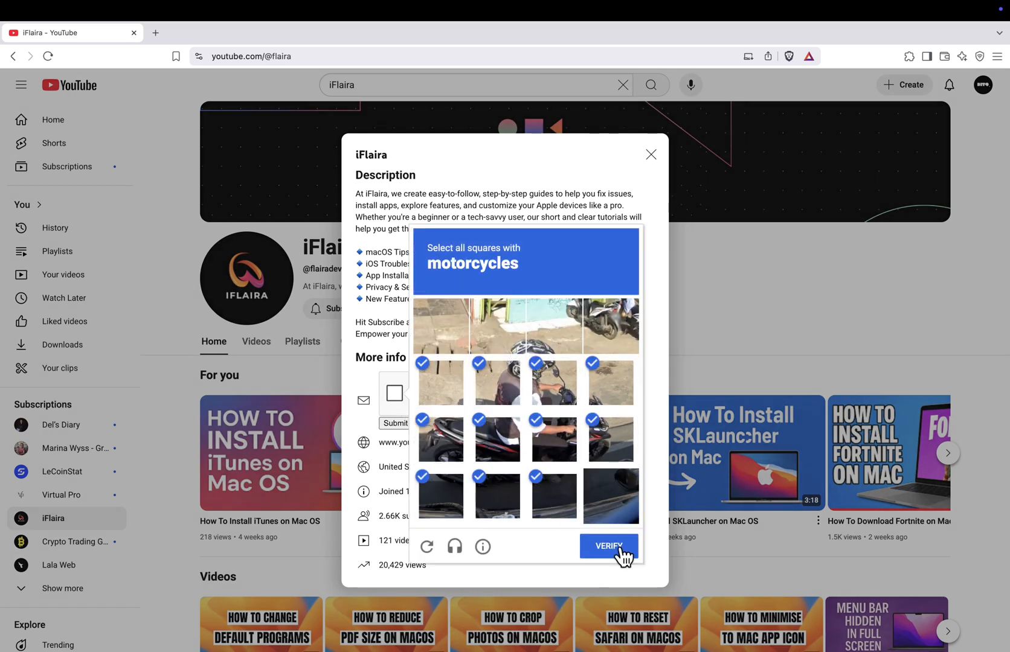
click(609, 546)
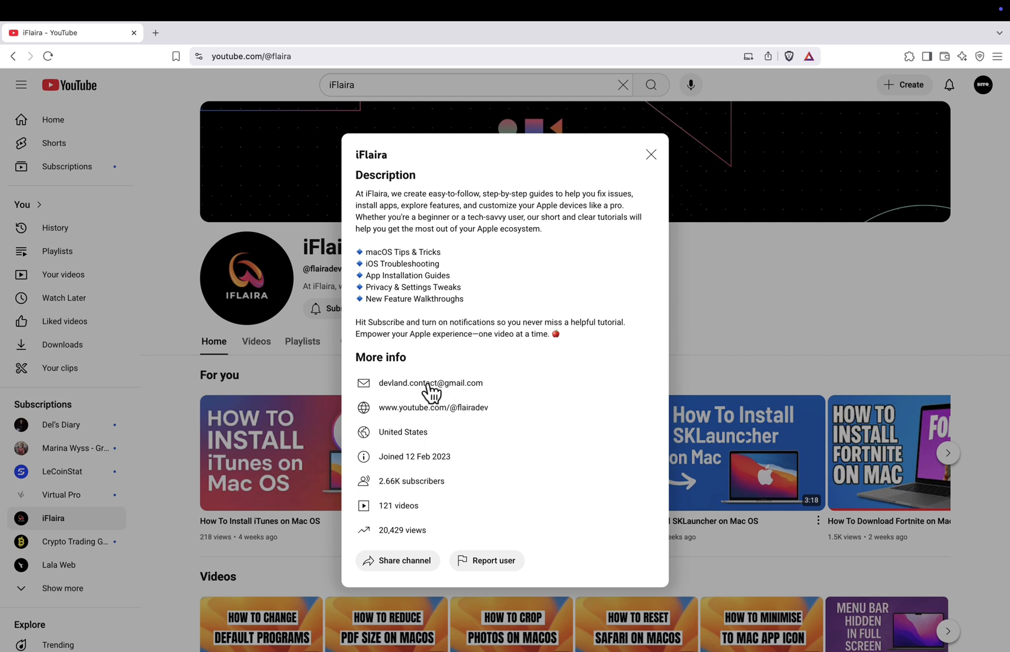
mouse_move(505, 396)
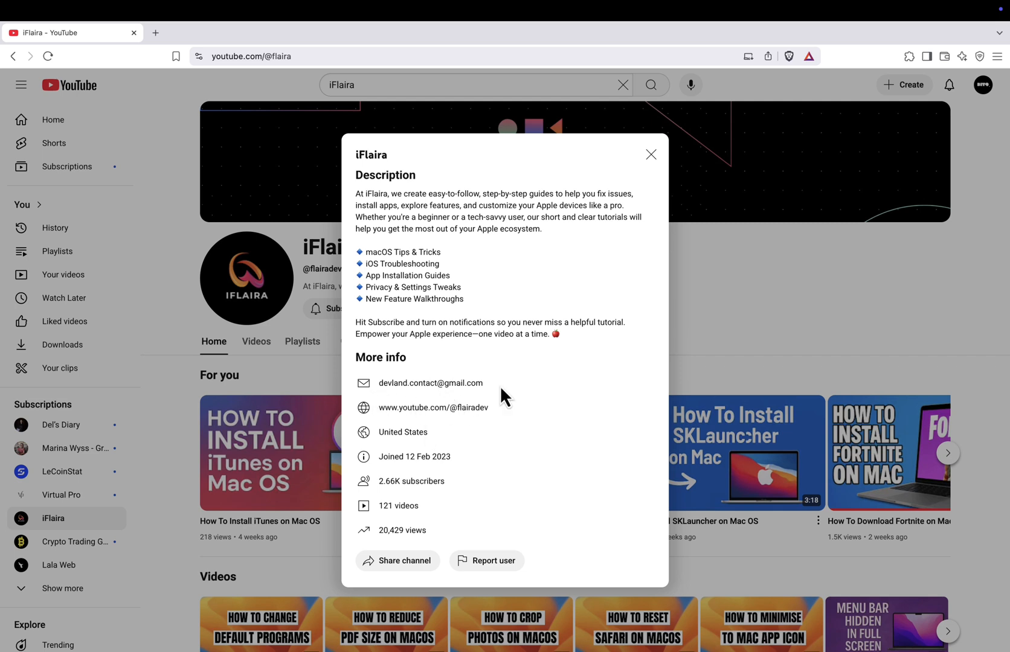